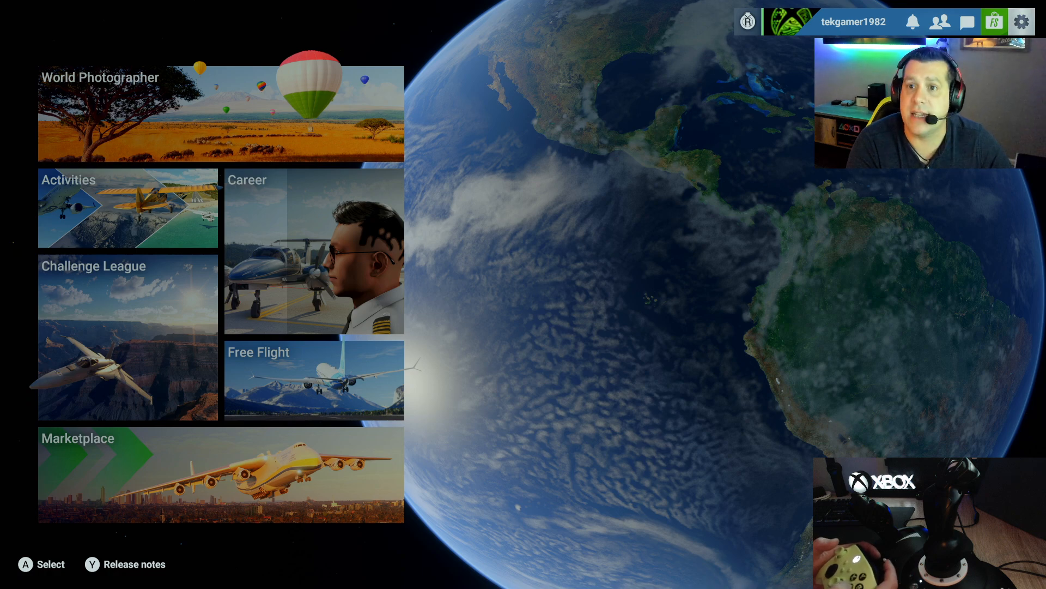
# Go from the main menu into Settings and land on the Controls tab
pyautogui.click(1022, 21)
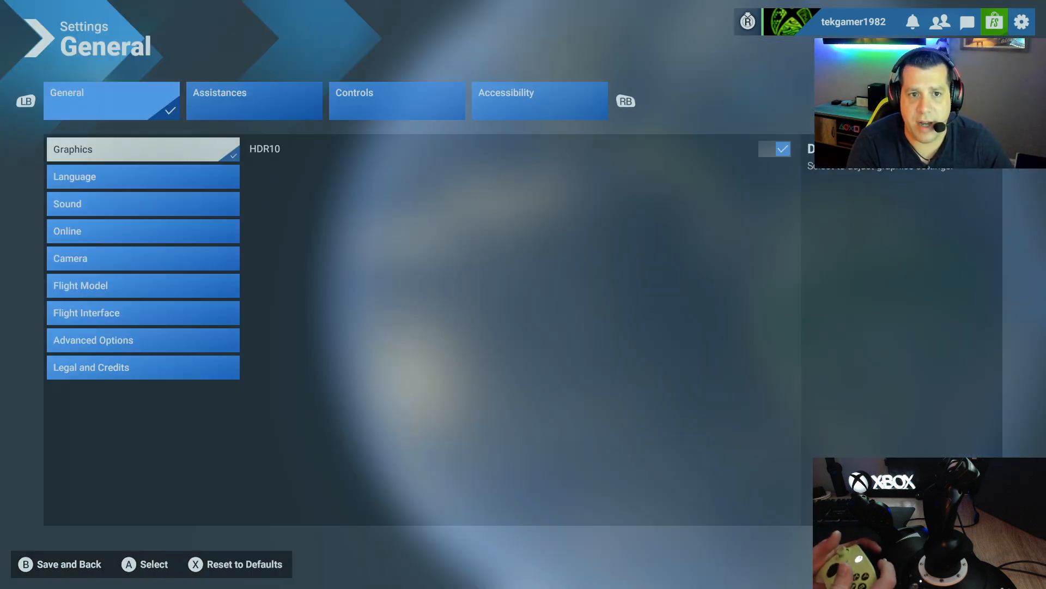
pyautogui.click(254, 100)
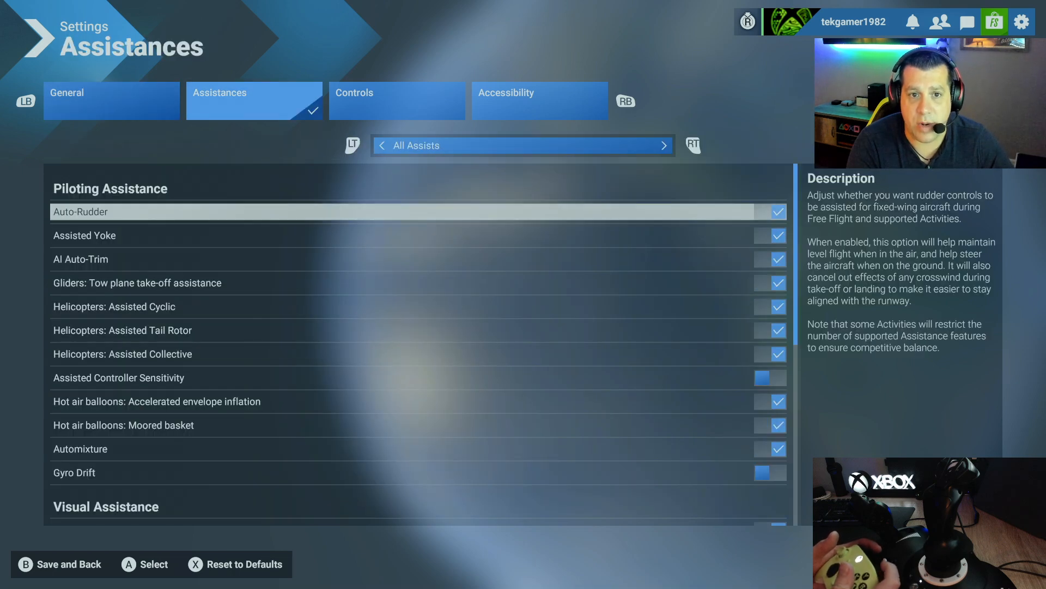
pyautogui.click(397, 101)
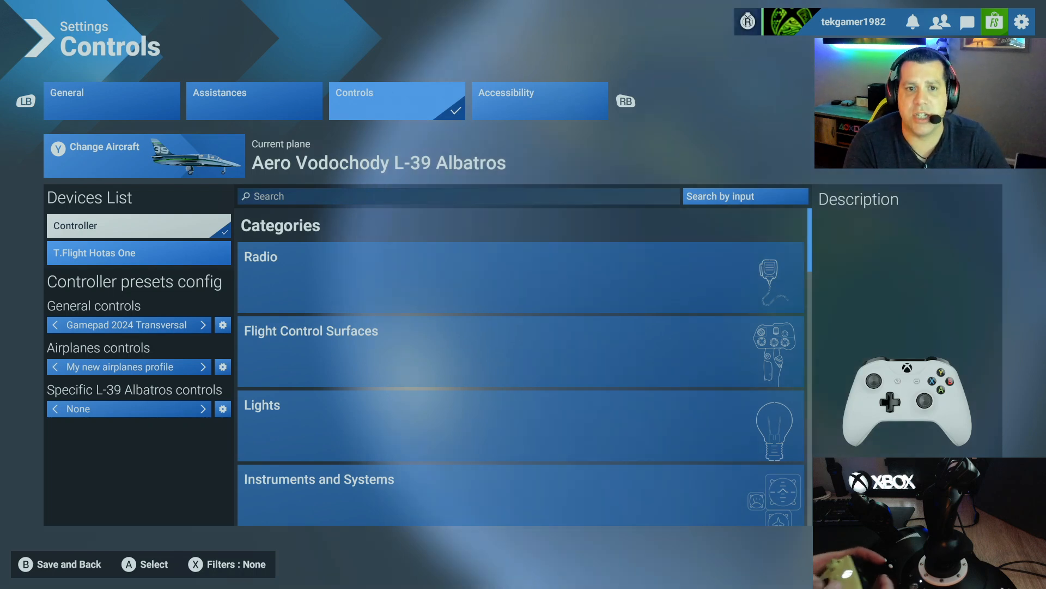
# Choose Bell Model 407 from the Helicopter category as the aircraft to configure
pyautogui.click(142, 155)
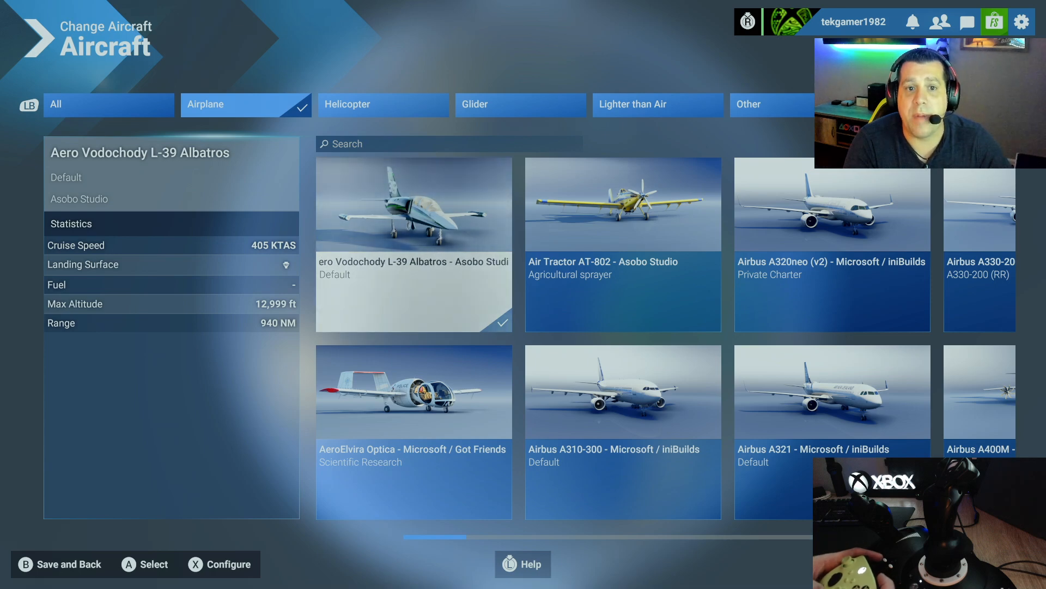
pyautogui.click(383, 104)
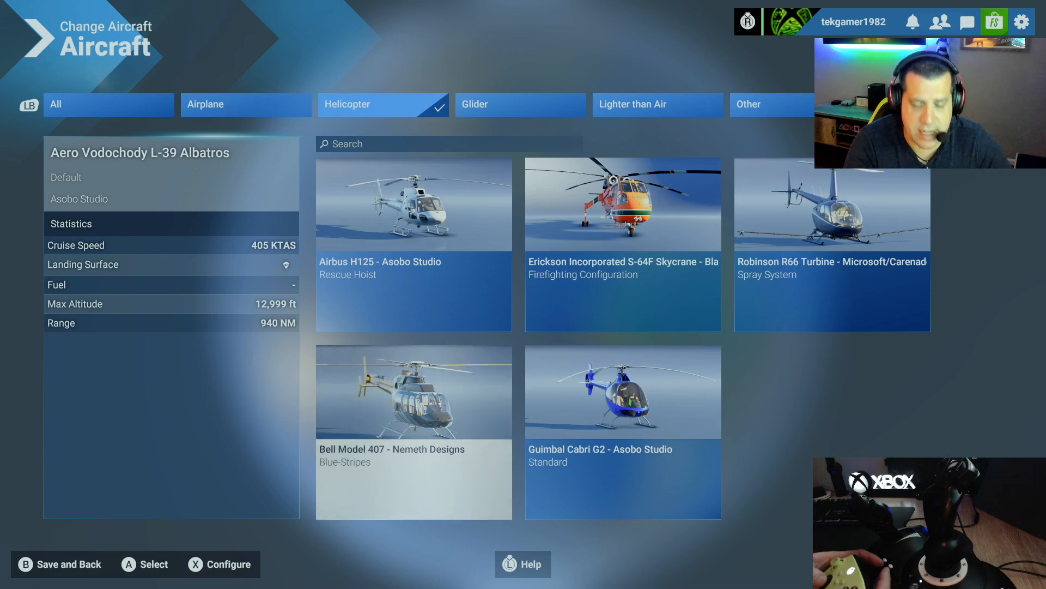
pyautogui.click(414, 391)
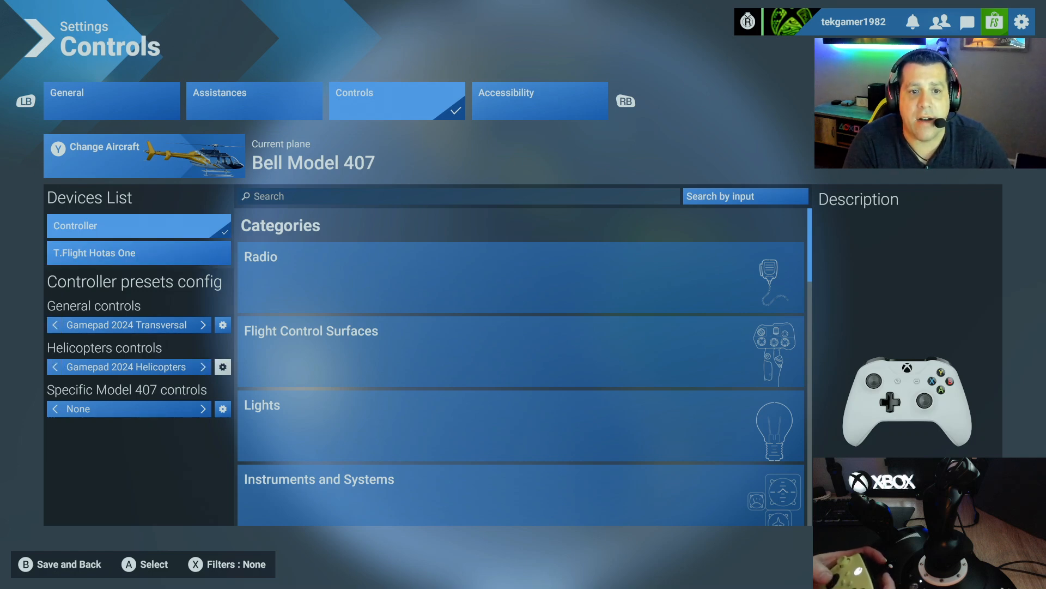
# Duplicate the gamepad Helicopters profile and begin naming the copy Helicopter01
pyautogui.click(223, 325)
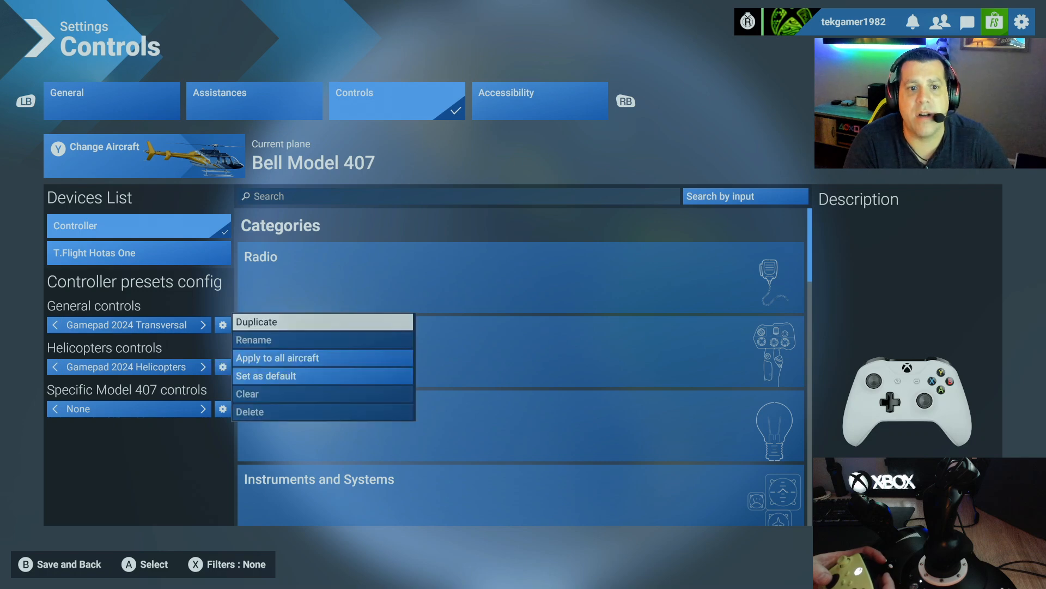
pyautogui.click(256, 322)
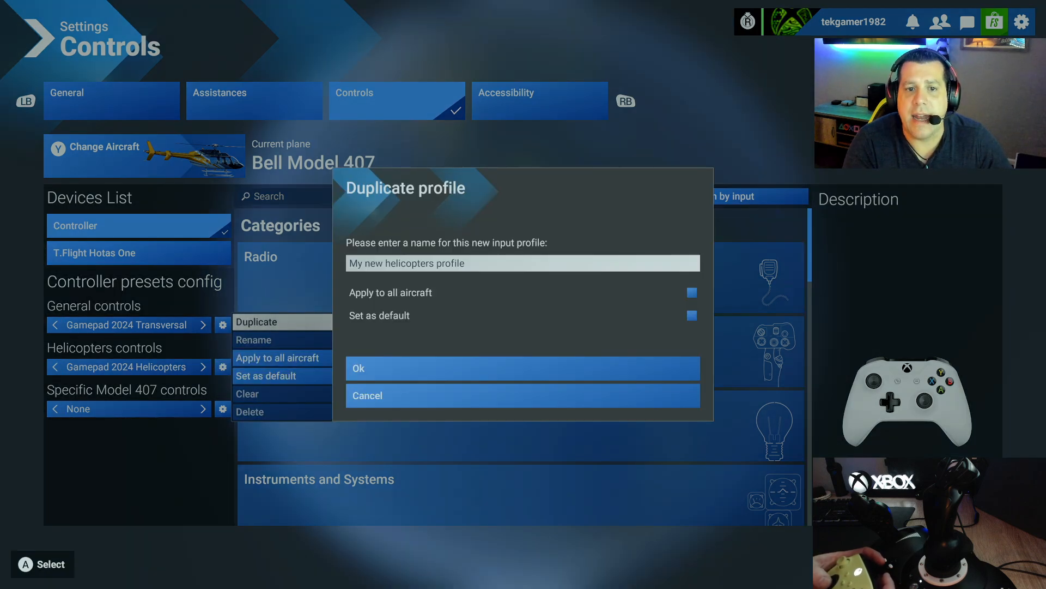
pyautogui.click(522, 263)
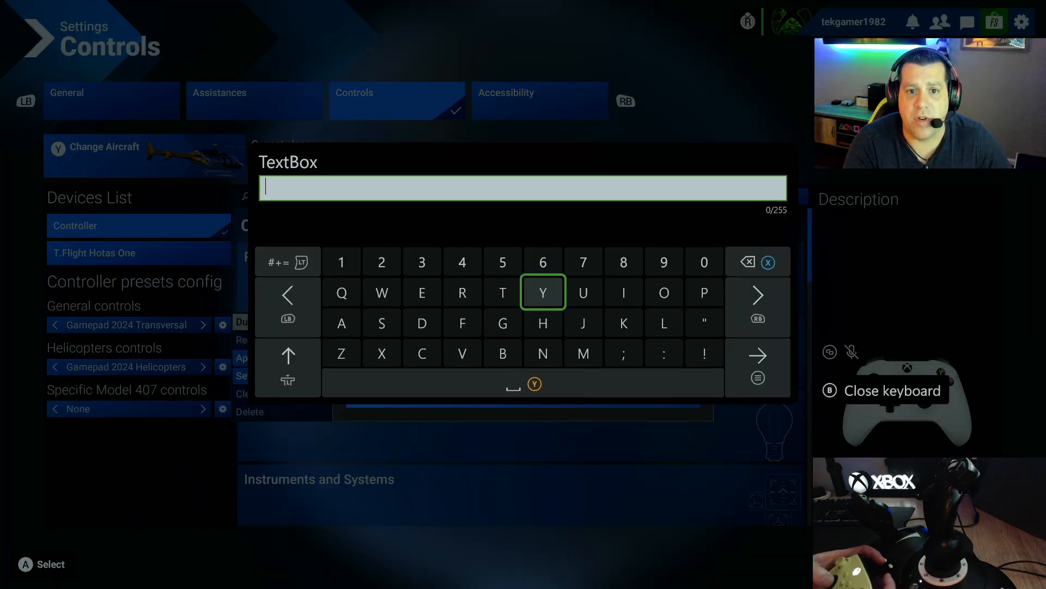
pyautogui.write('Helic')
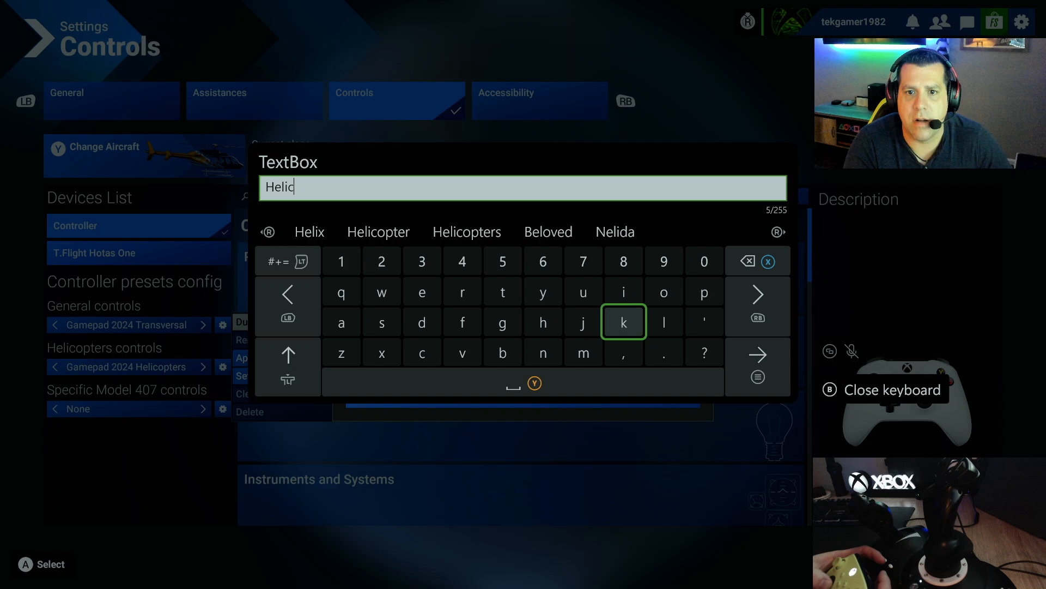
pyautogui.write('opter01')
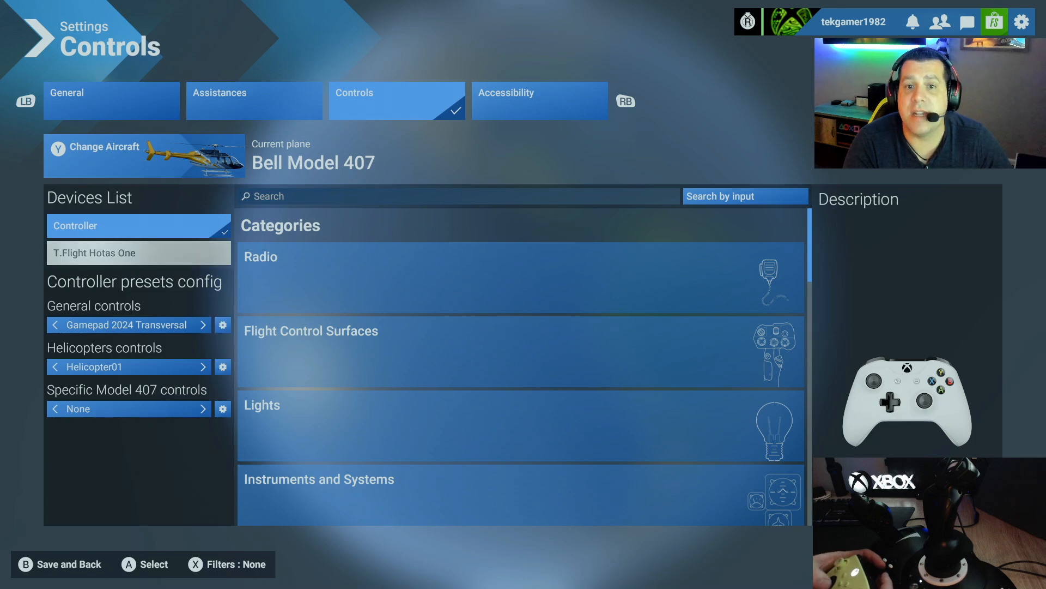
# Duplicate the T.Flight Hotas One Helicopters profile and confirm the name Helicopter02
pyautogui.click(138, 252)
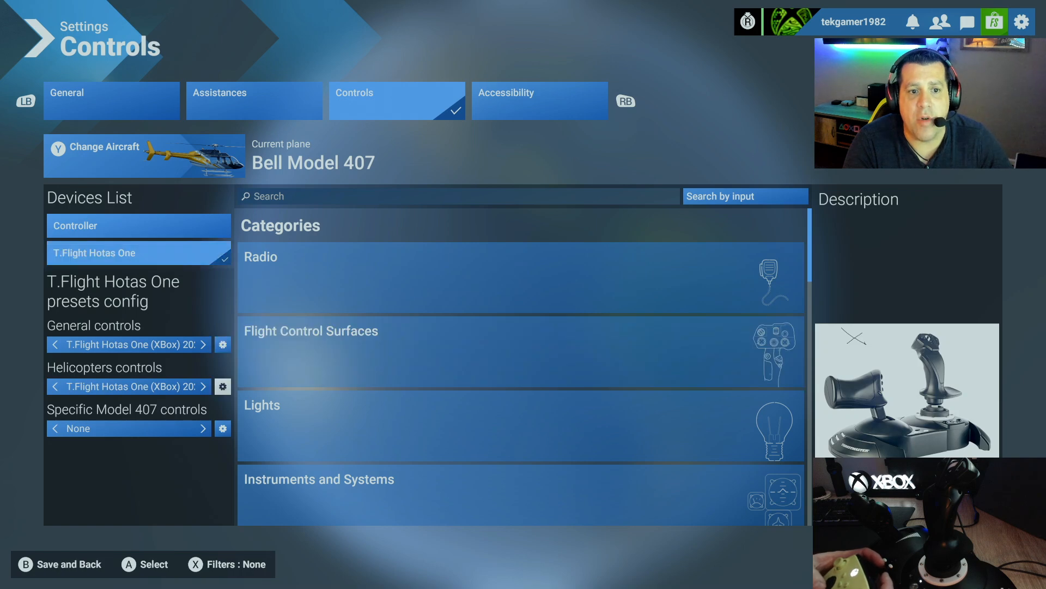
pyautogui.click(222, 345)
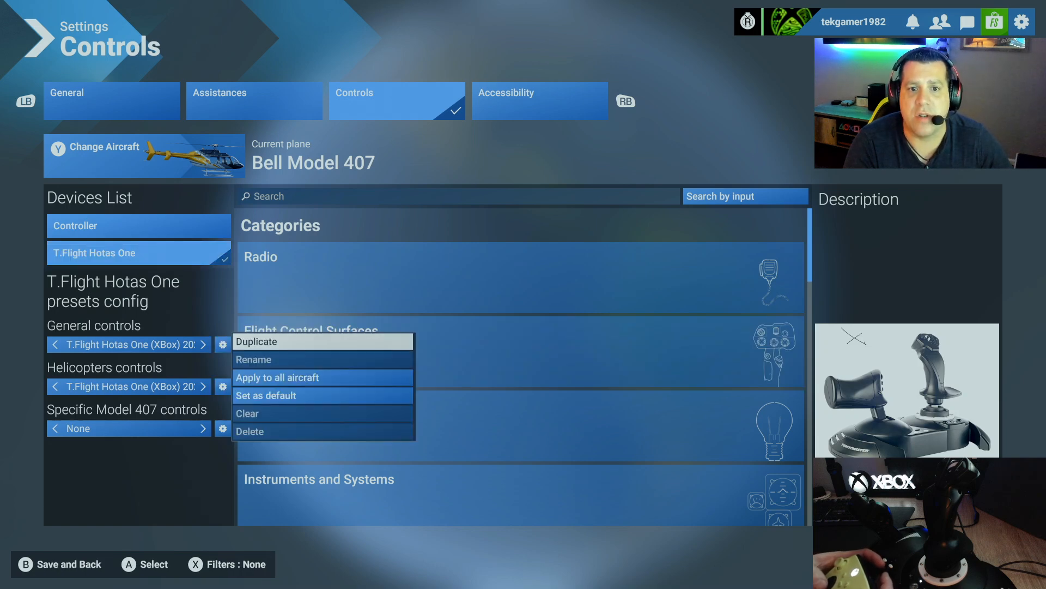
pyautogui.click(256, 342)
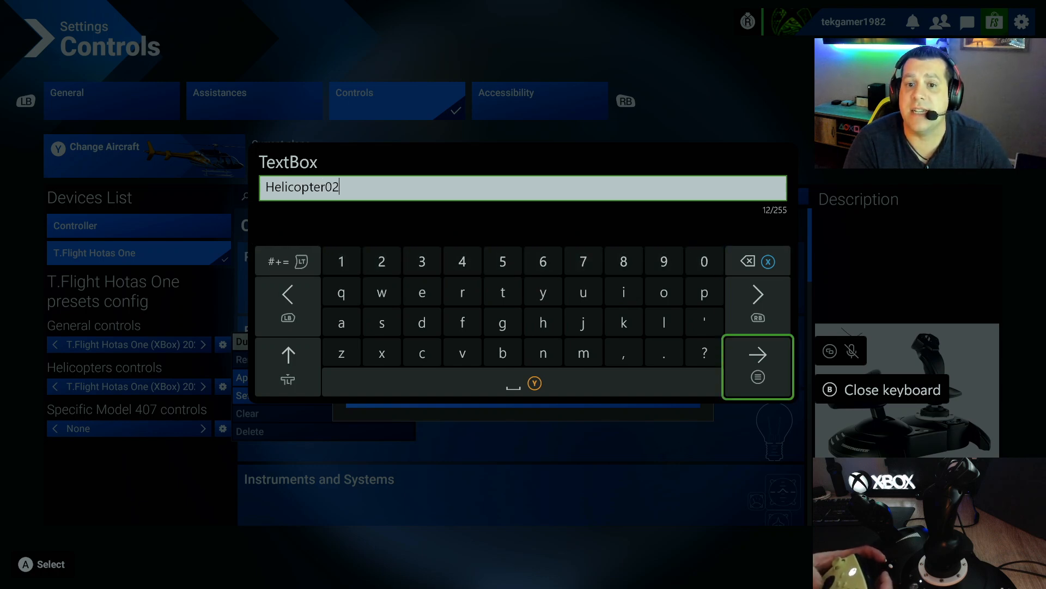
pyautogui.click(757, 367)
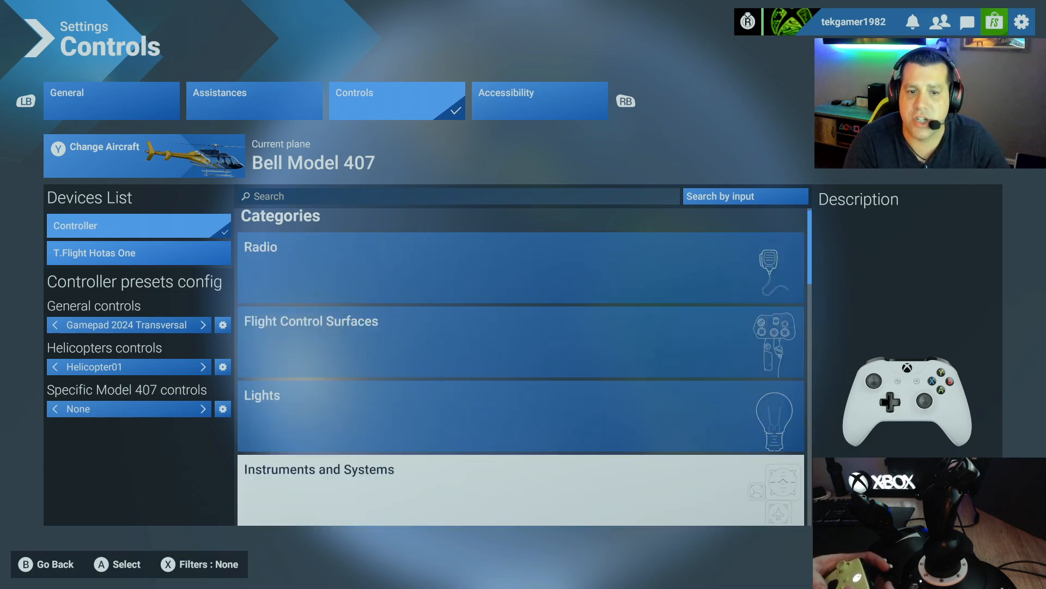
# Reach the Lights category and expand the Exterior Lights bindings
pyautogui.scroll(-3)
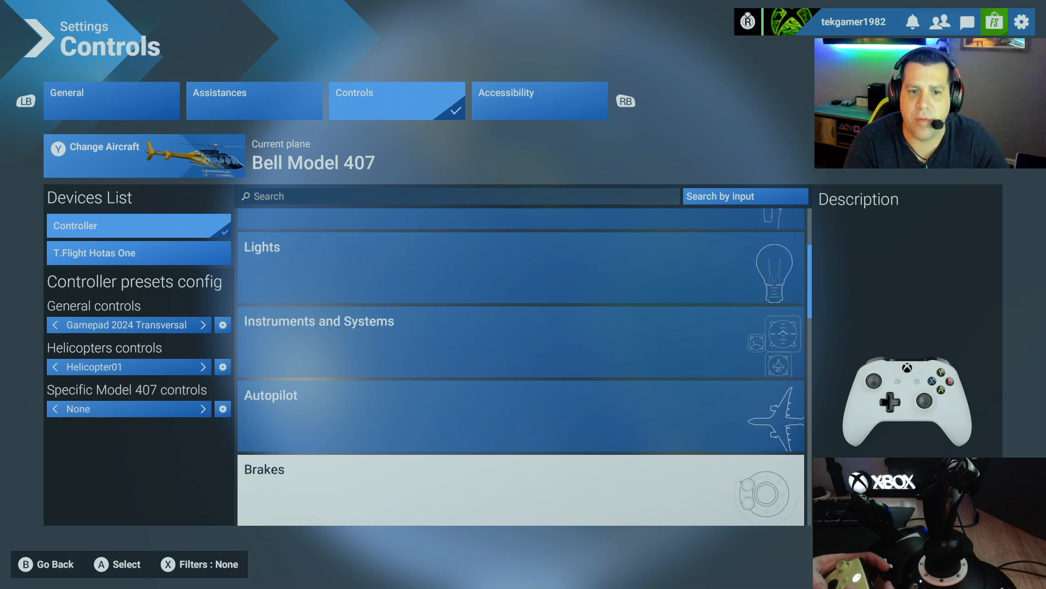
pyautogui.scroll(-3)
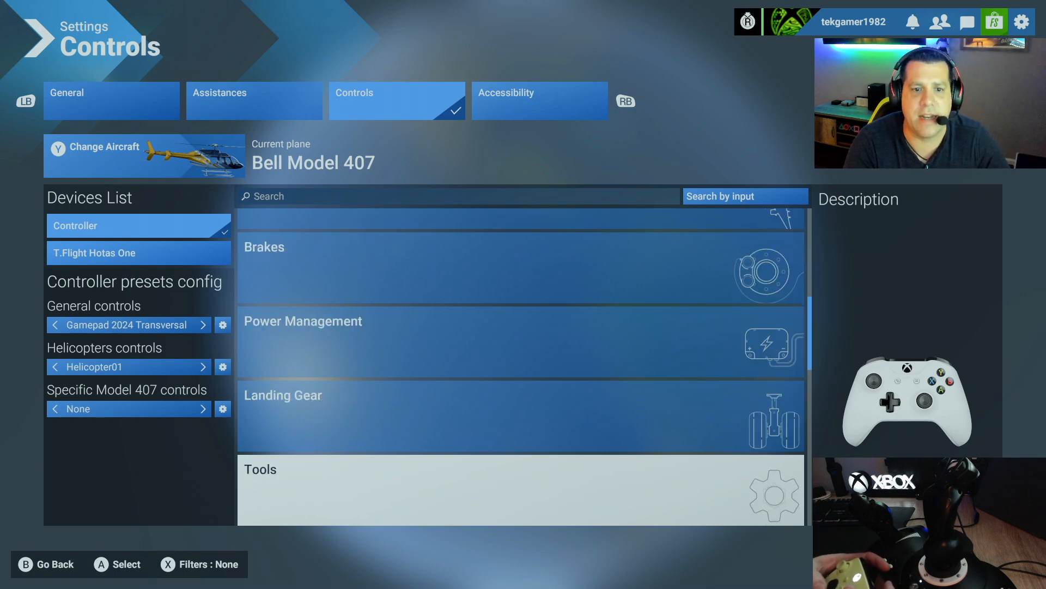
pyautogui.scroll(-3)
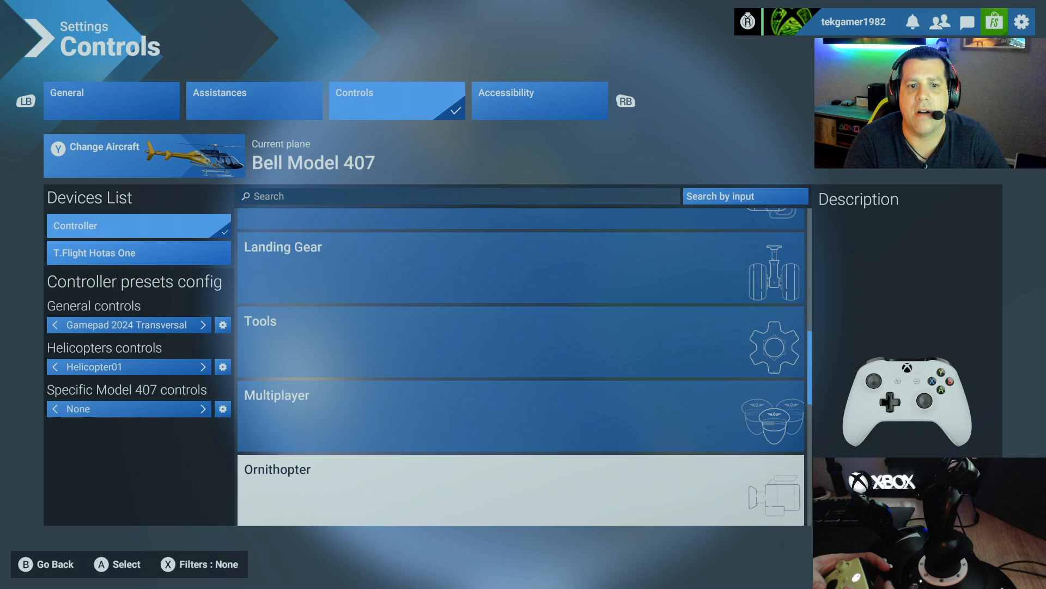
pyautogui.scroll(-3)
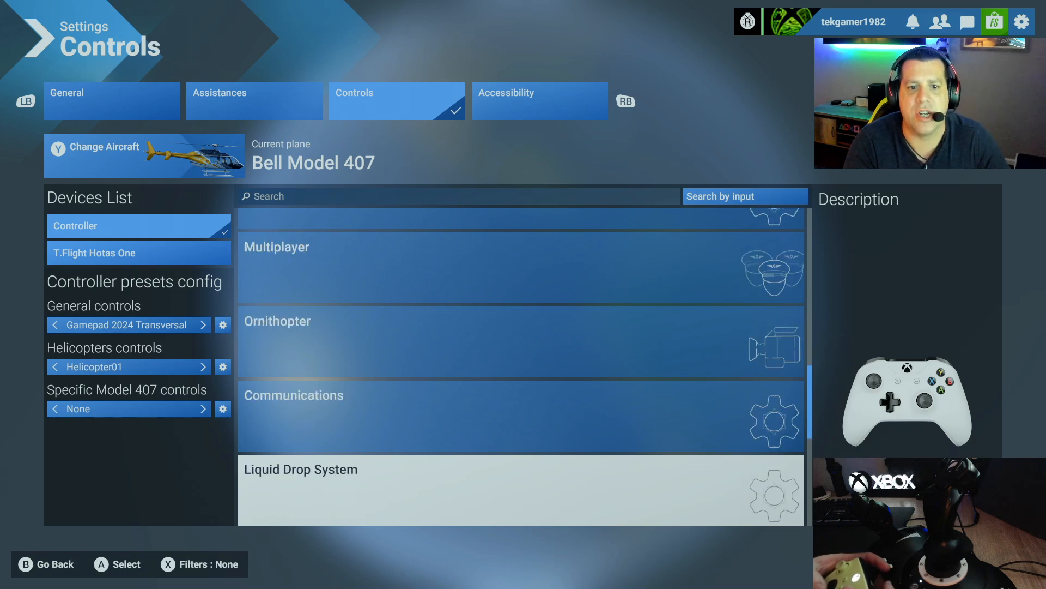
pyautogui.scroll(-3)
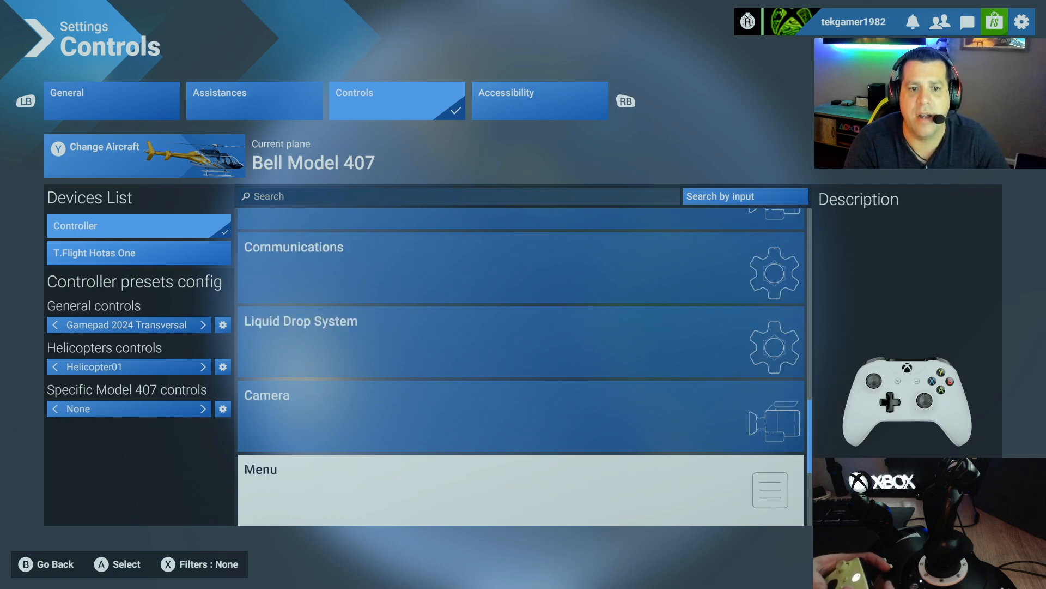
pyautogui.scroll(-3)
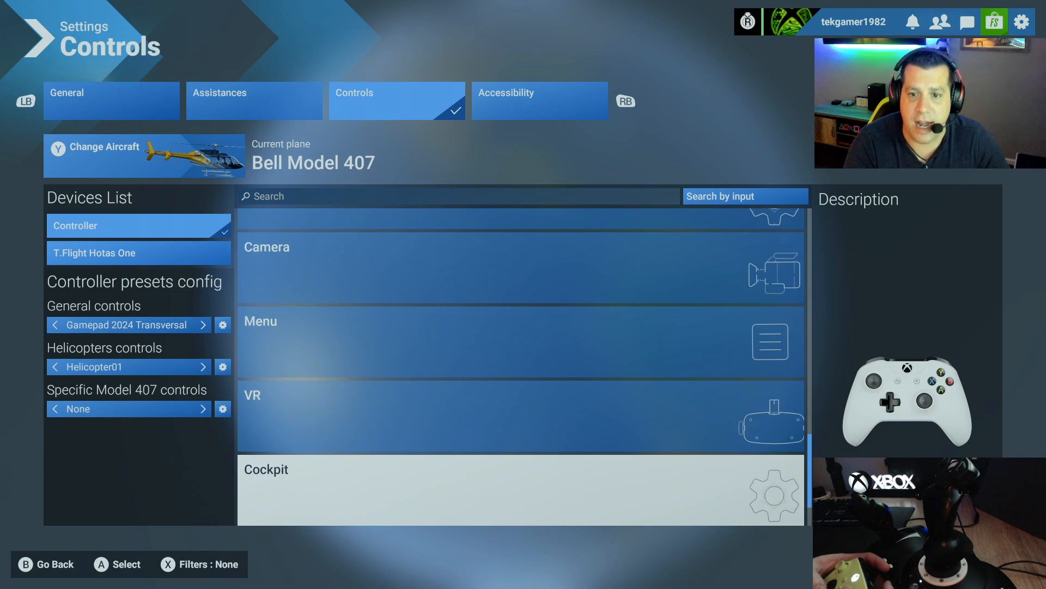
pyautogui.scroll(-3)
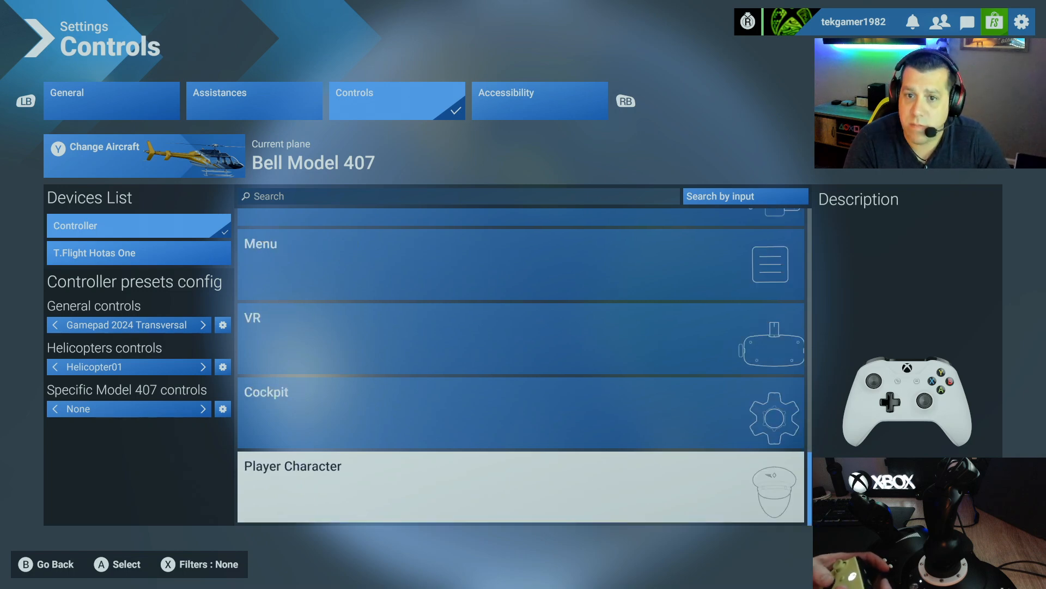
pyautogui.scroll(-3)
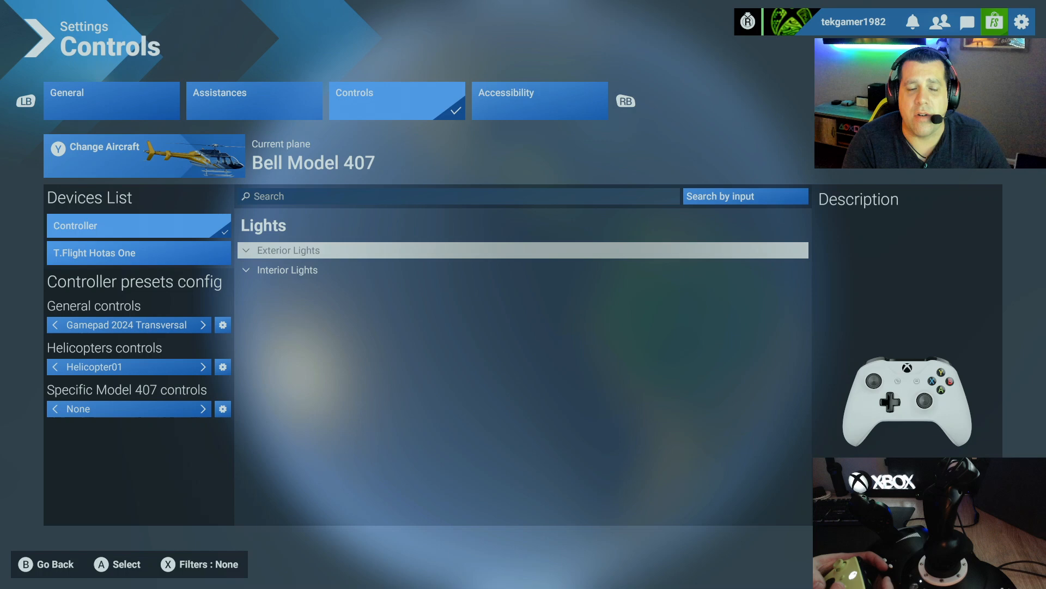
pyautogui.click(288, 250)
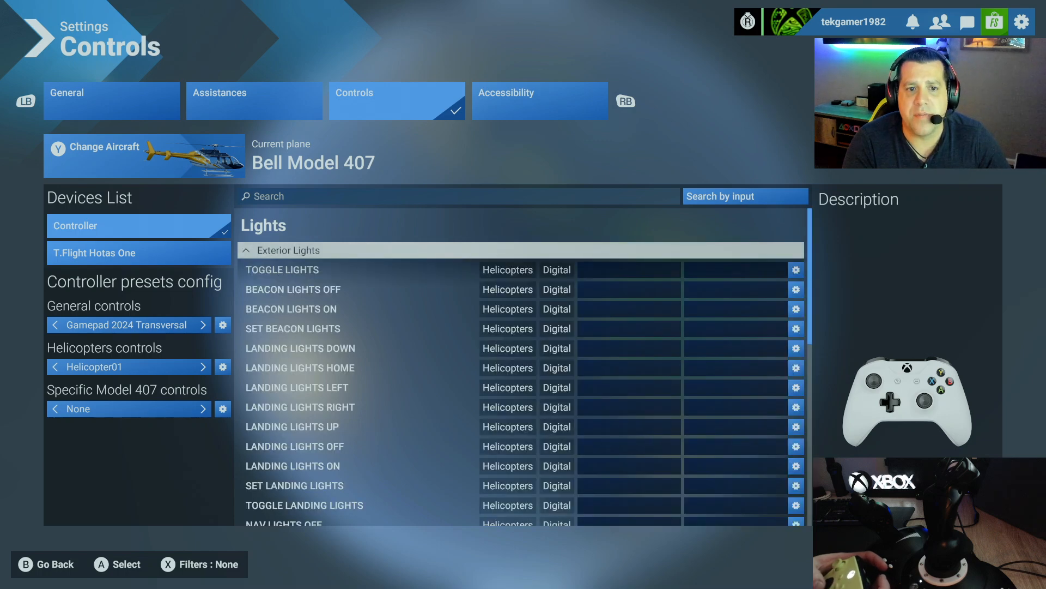
# Bind a gamepad D-pad input to TOGGLE LIGHTS and return to the categories
pyautogui.click(282, 269)
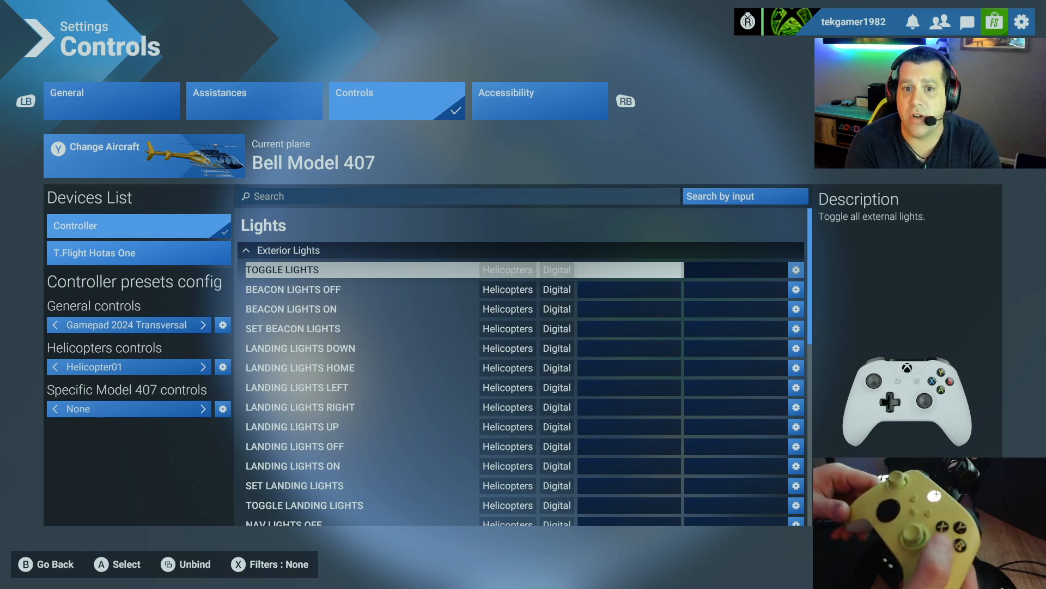
pyautogui.click(628, 269)
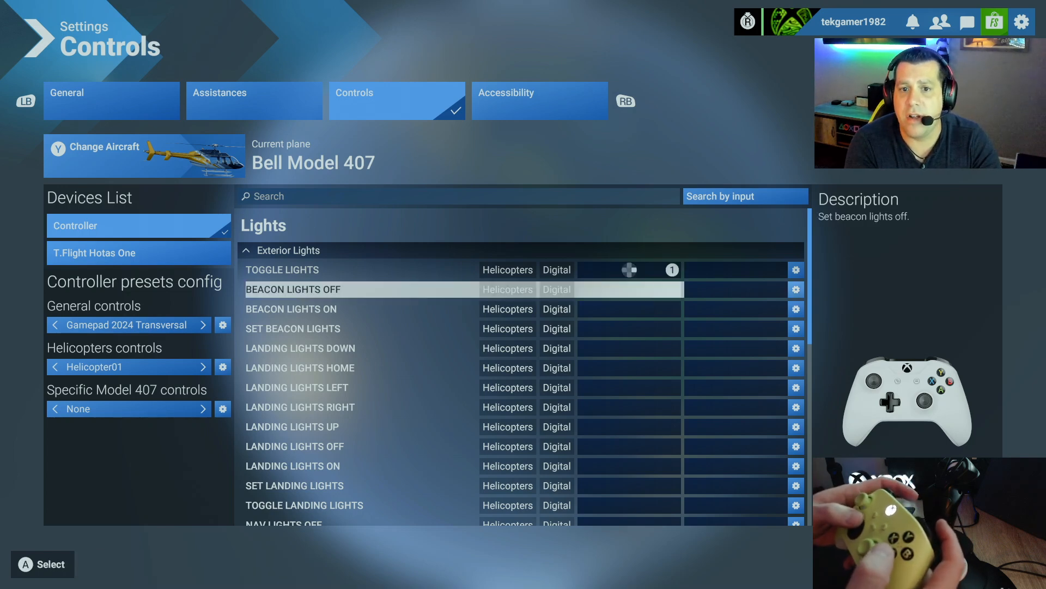
pyautogui.click(627, 288)
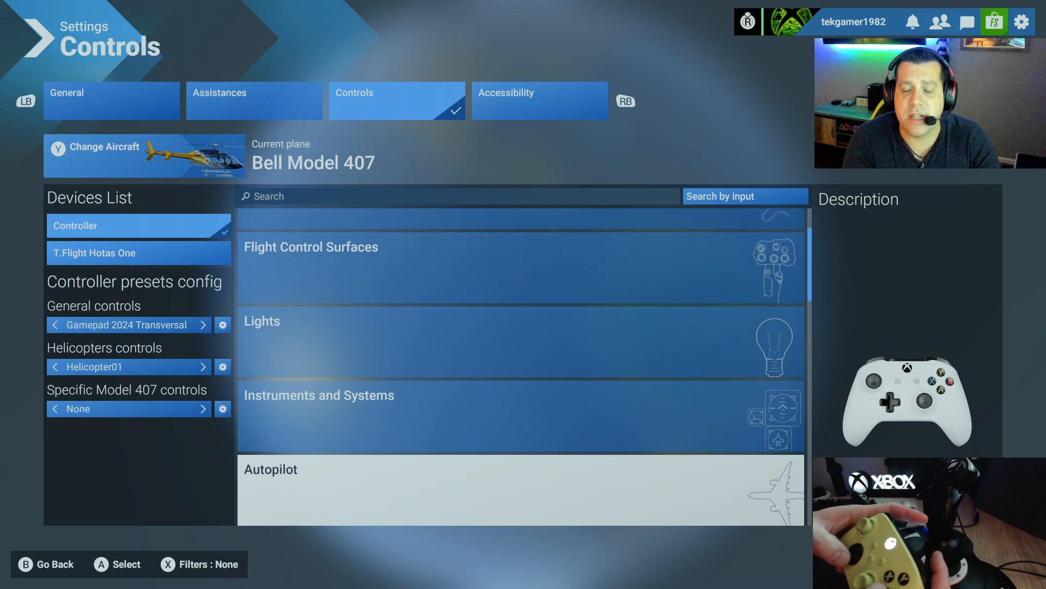
# Bind a gamepad D-pad input to AUTOPILOT AIRSPEED HOLD under Autopilot > Airspeed
pyautogui.click(521, 469)
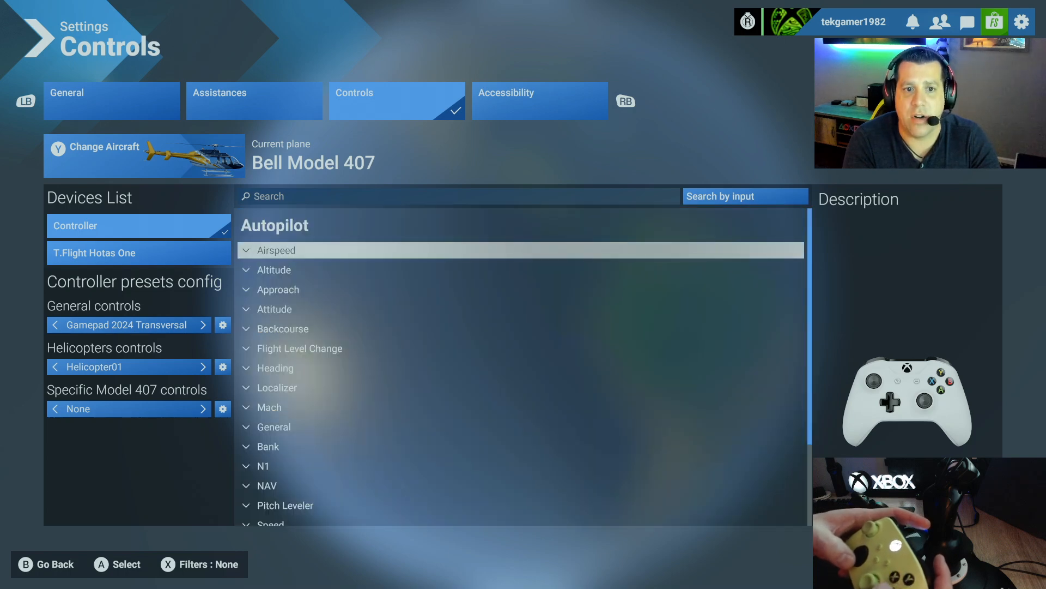
pyautogui.click(275, 250)
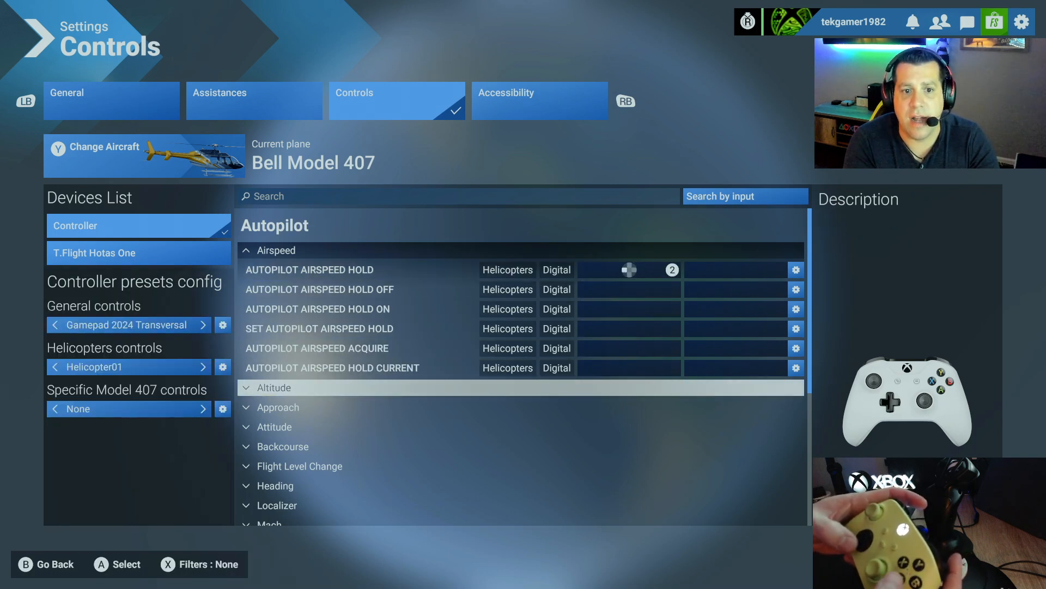
pyautogui.click(274, 387)
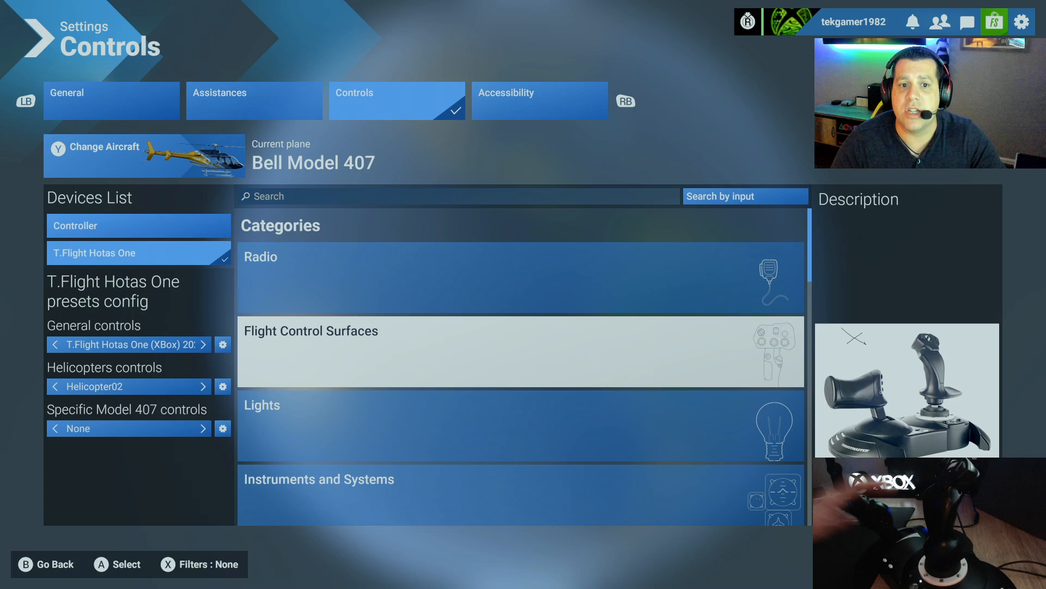
# Review the Hotas rotor trim bindings in Flight Control Surfaces and back out to categories
pyautogui.click(310, 330)
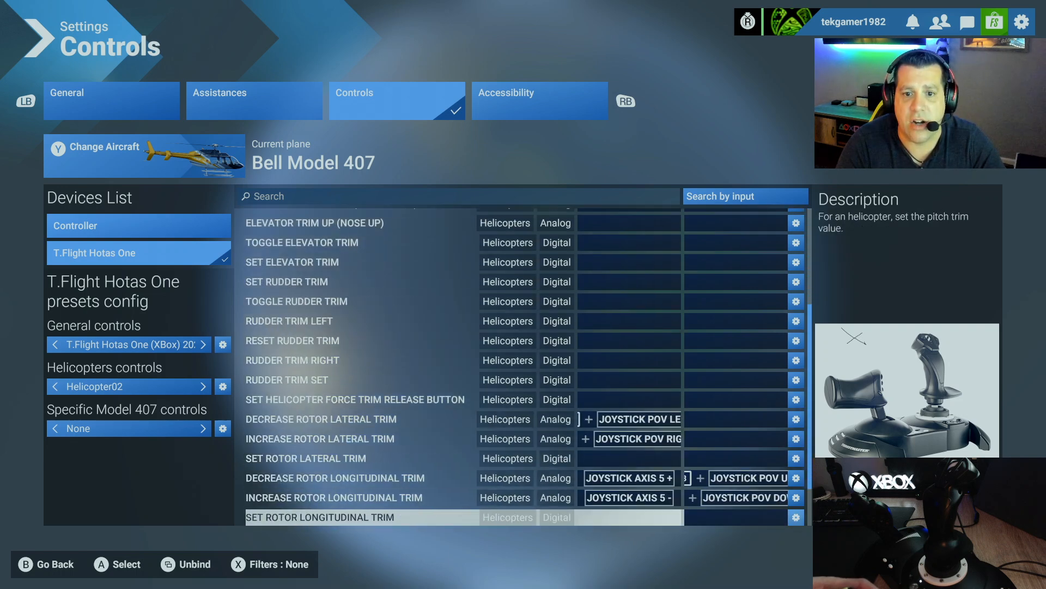
pyautogui.scroll(-3)
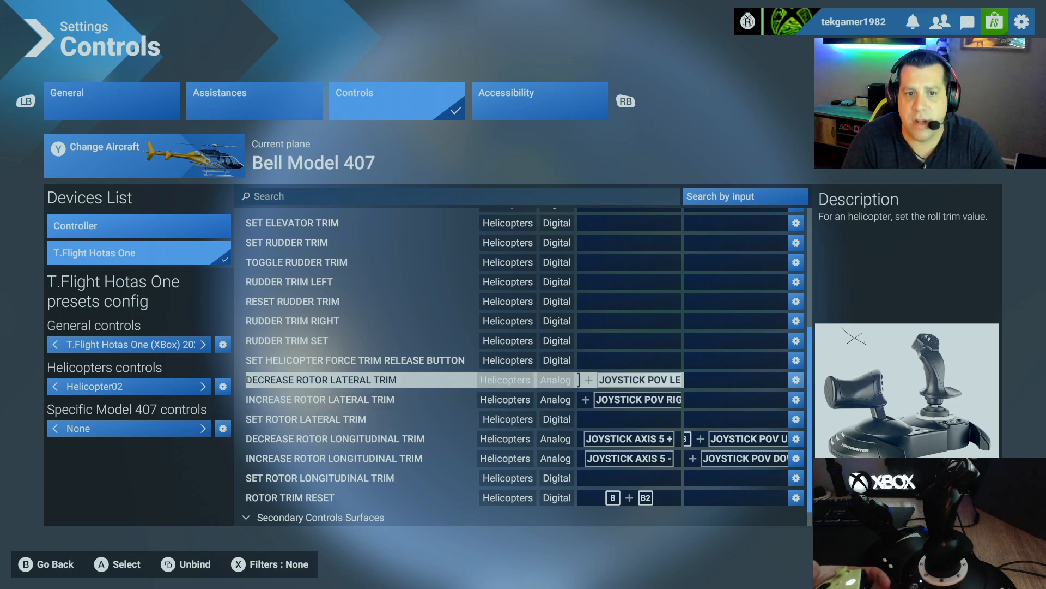
pyautogui.click(321, 399)
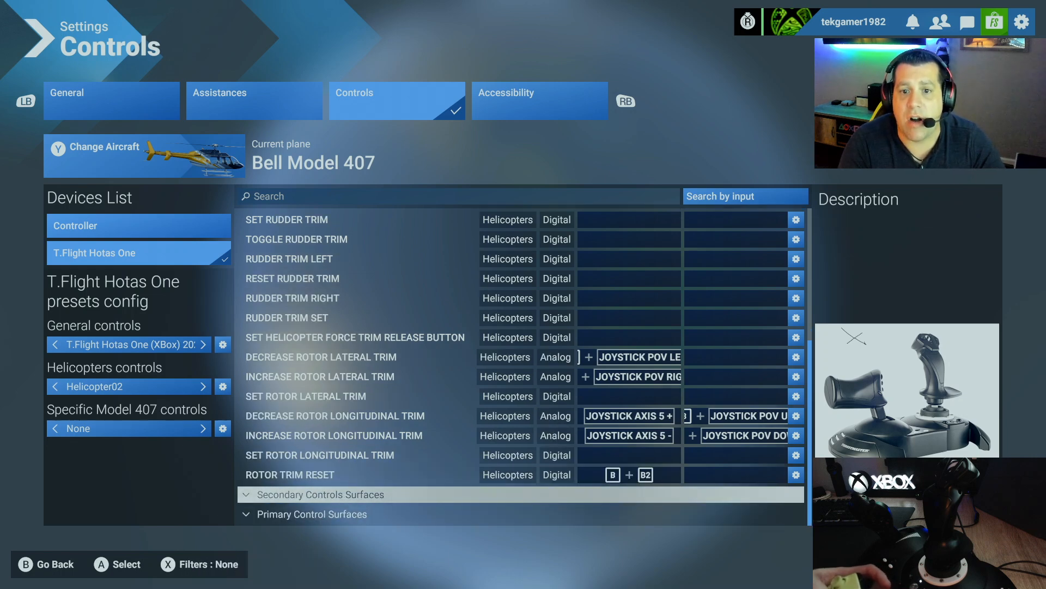
pyautogui.click(290, 474)
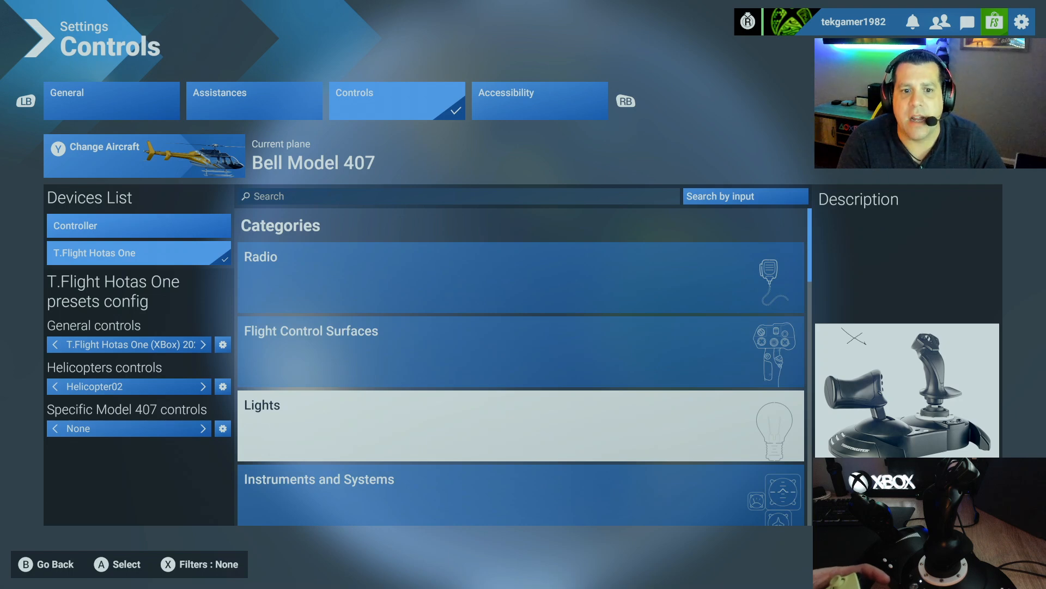
pyautogui.scroll(-3)
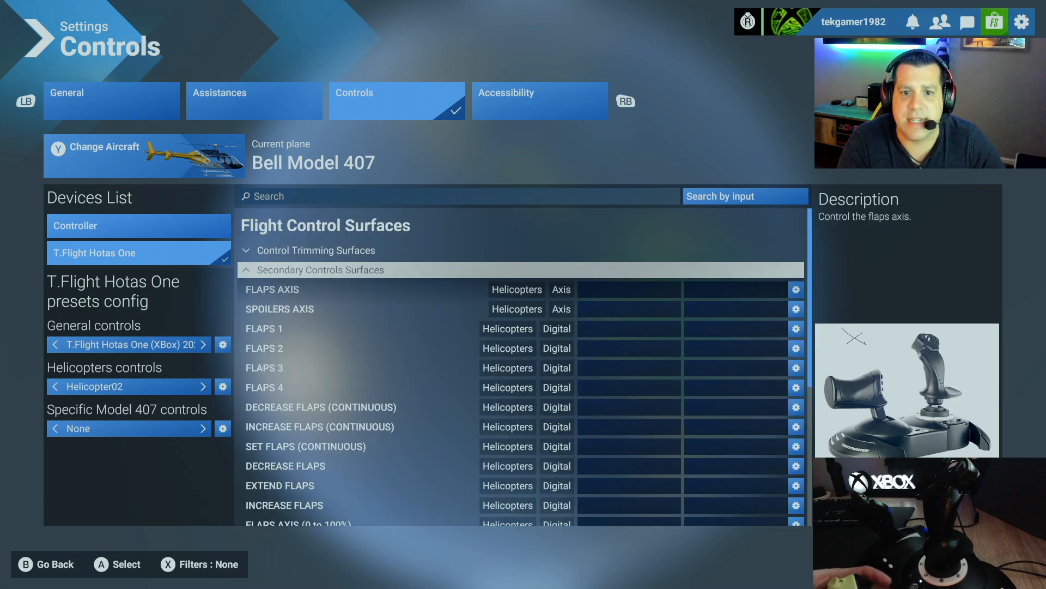
pyautogui.scroll(-3)
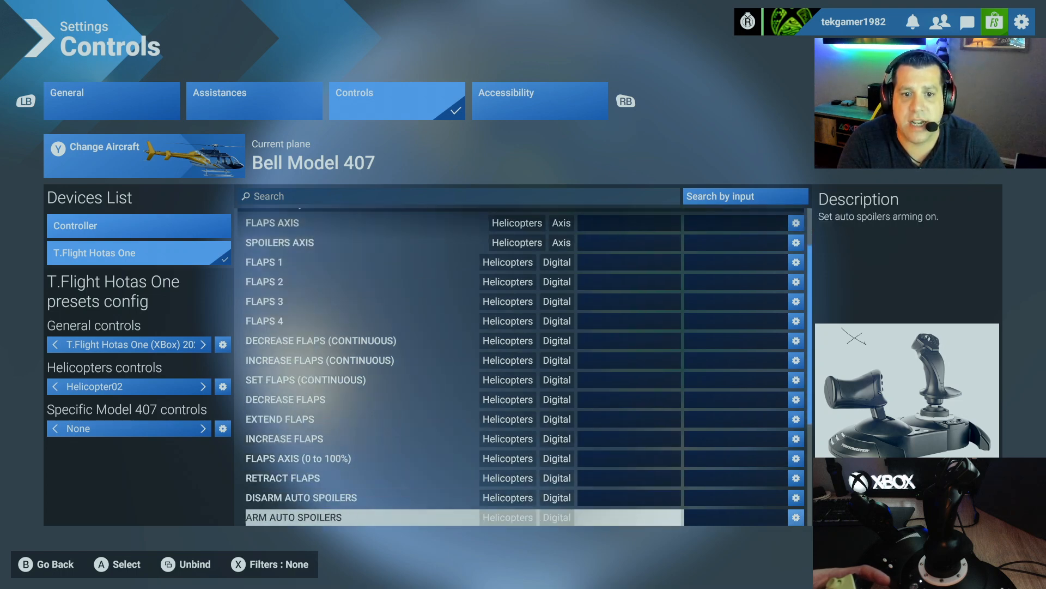
pyautogui.scroll(-3)
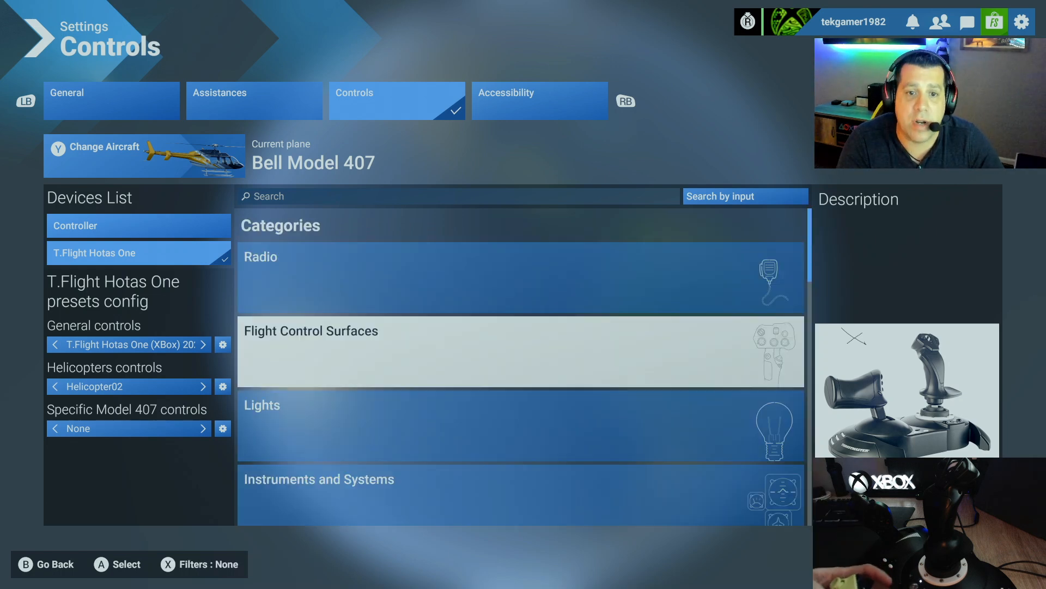
pyautogui.click(311, 330)
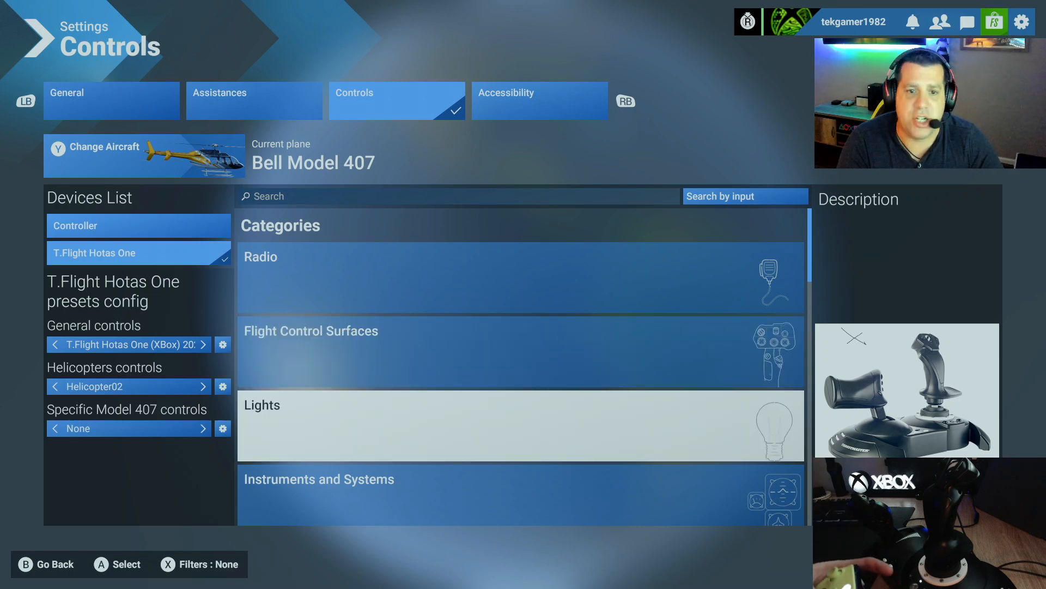
pyautogui.scroll(-3)
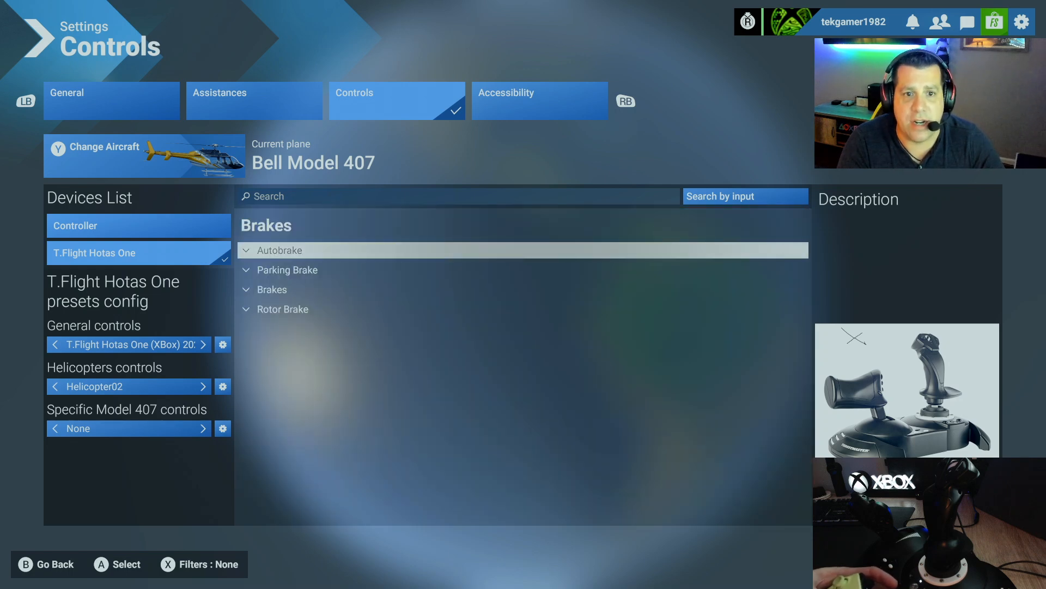
pyautogui.click(286, 269)
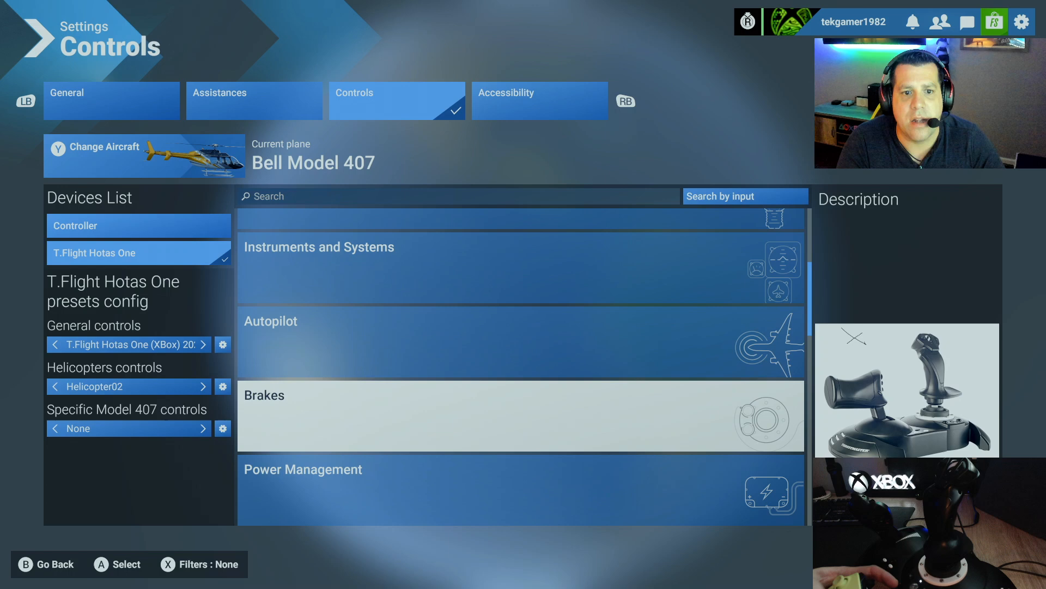
pyautogui.click(521, 417)
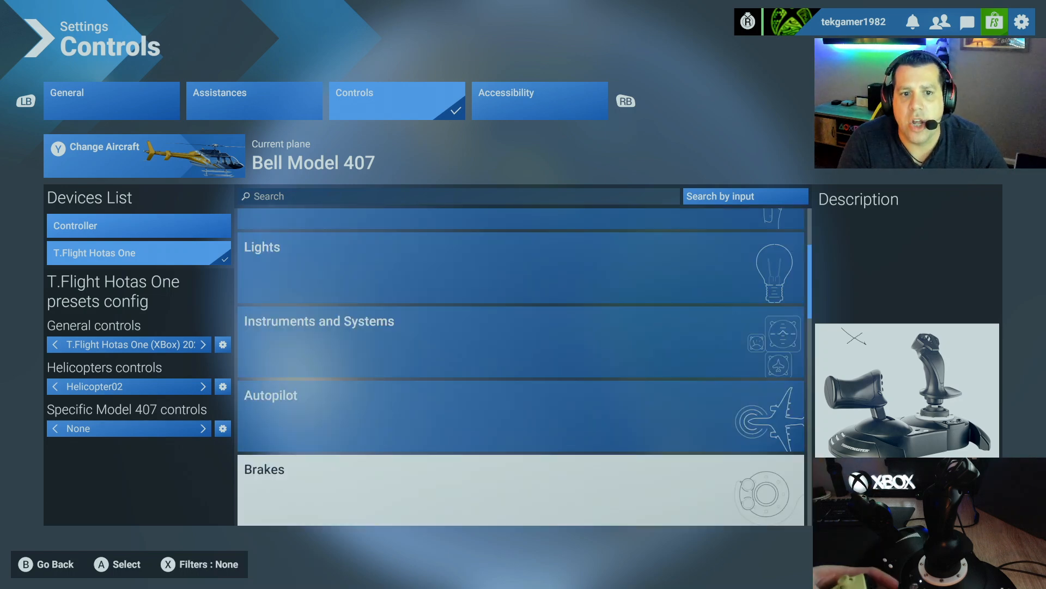
pyautogui.scroll(-3)
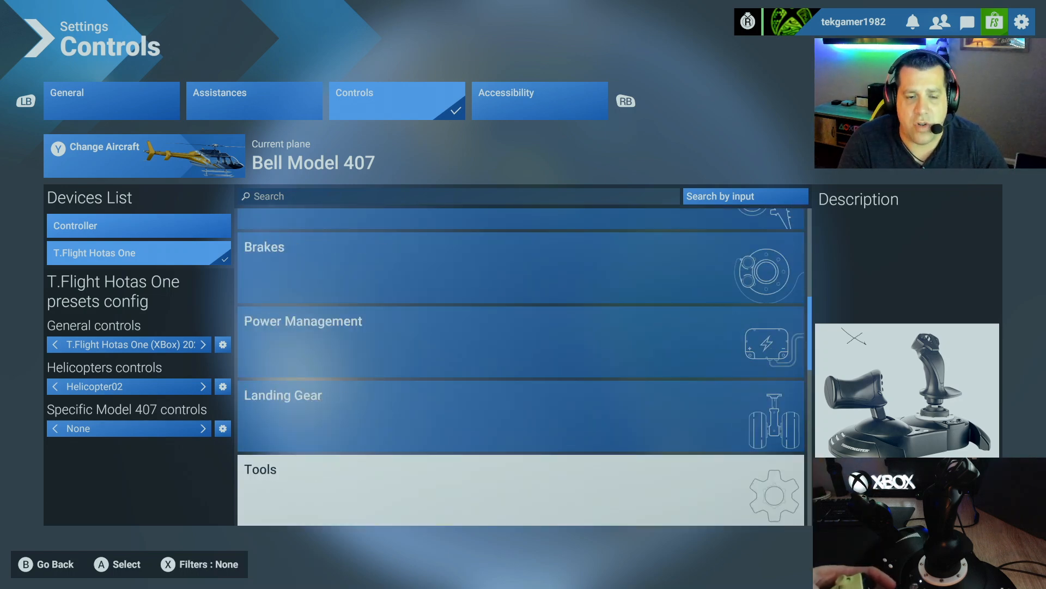
pyautogui.scroll(-3)
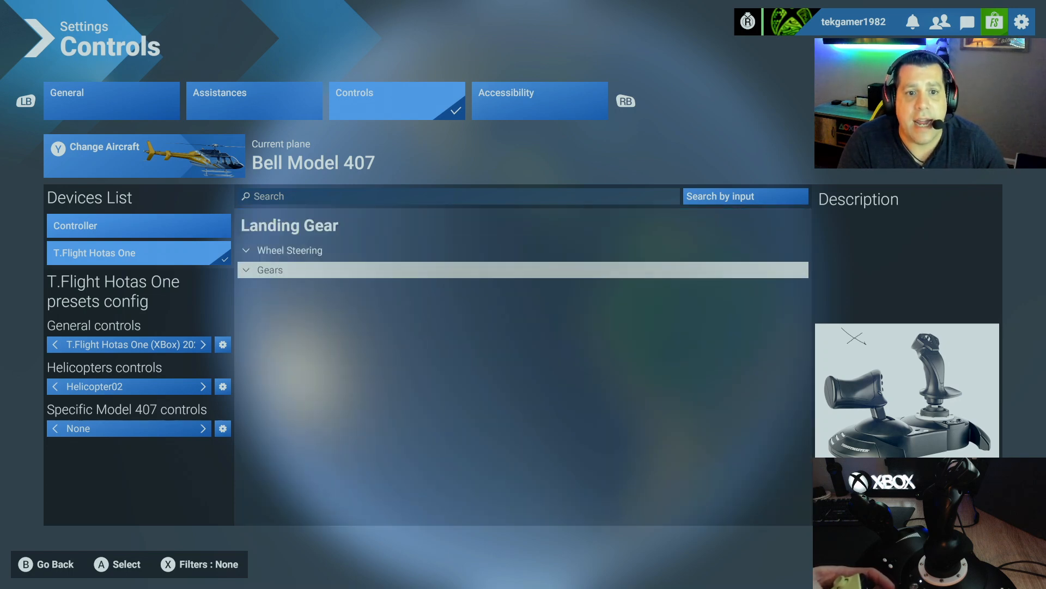
pyautogui.click(269, 270)
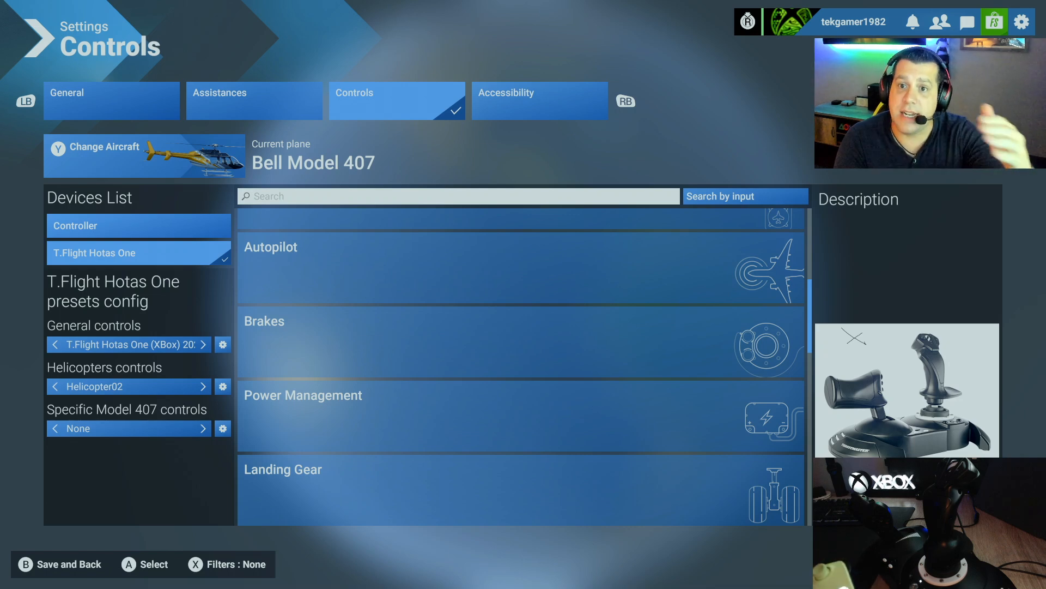
# Search the Hotas control bindings with "Br" entered so far
pyautogui.click(459, 195)
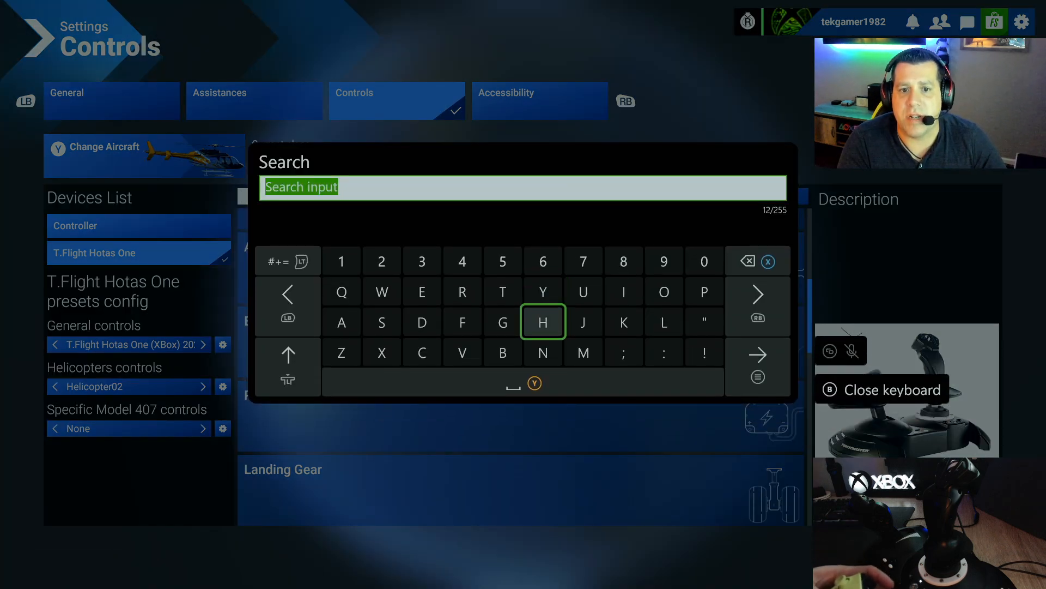
pyautogui.write('Br')
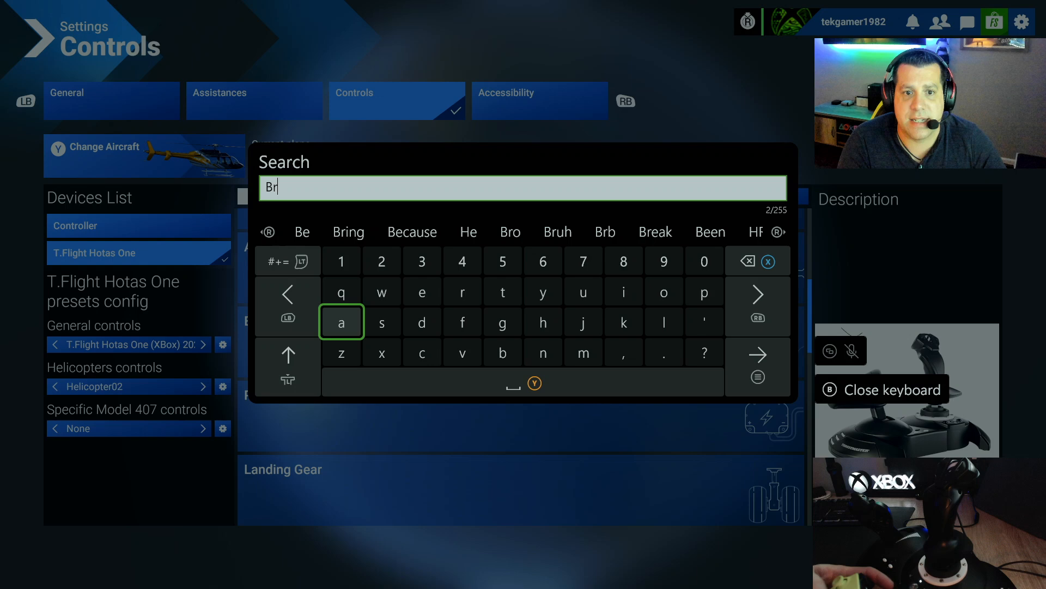